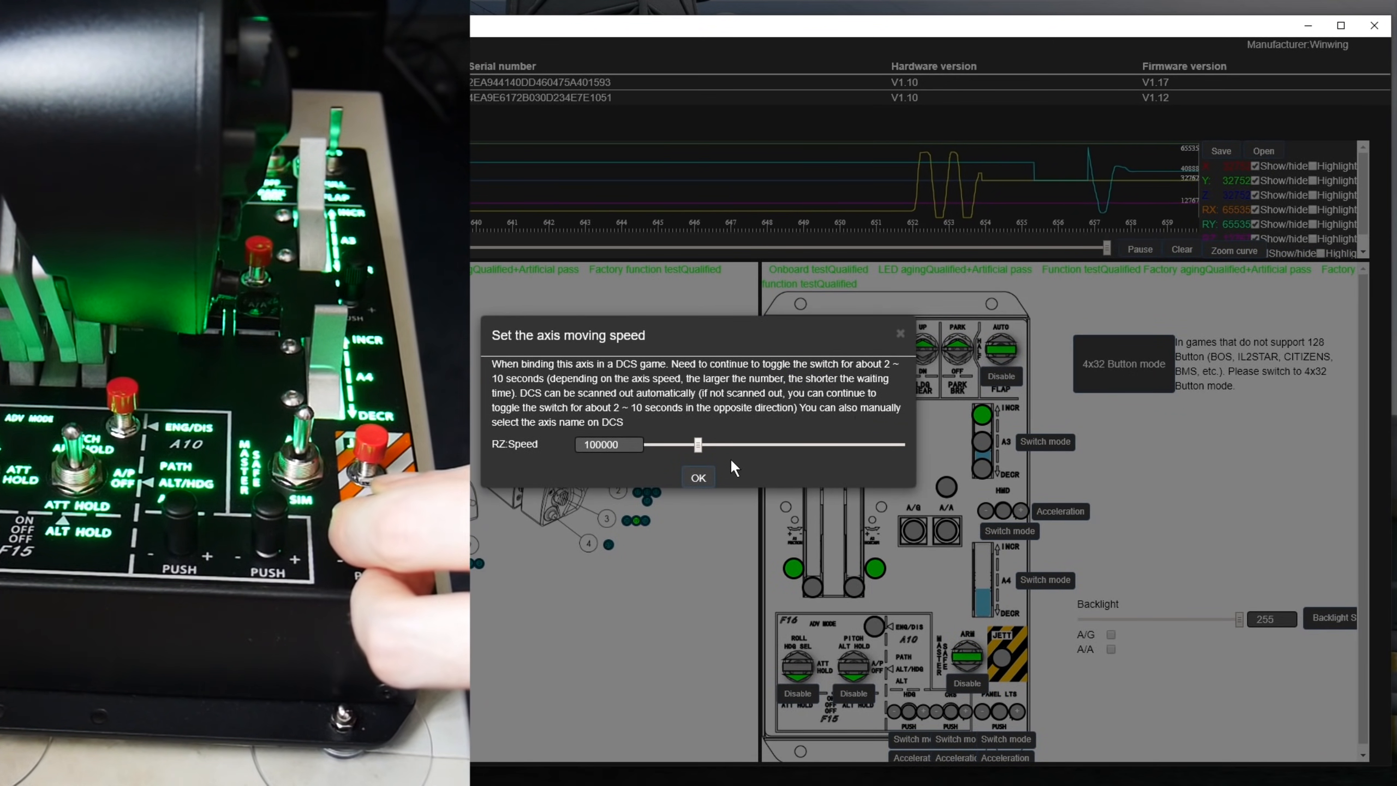
- Confirm the axis moving speed dialog with RZ speed left at 100000
{"action": "left_click", "coordinate": [699, 477]}
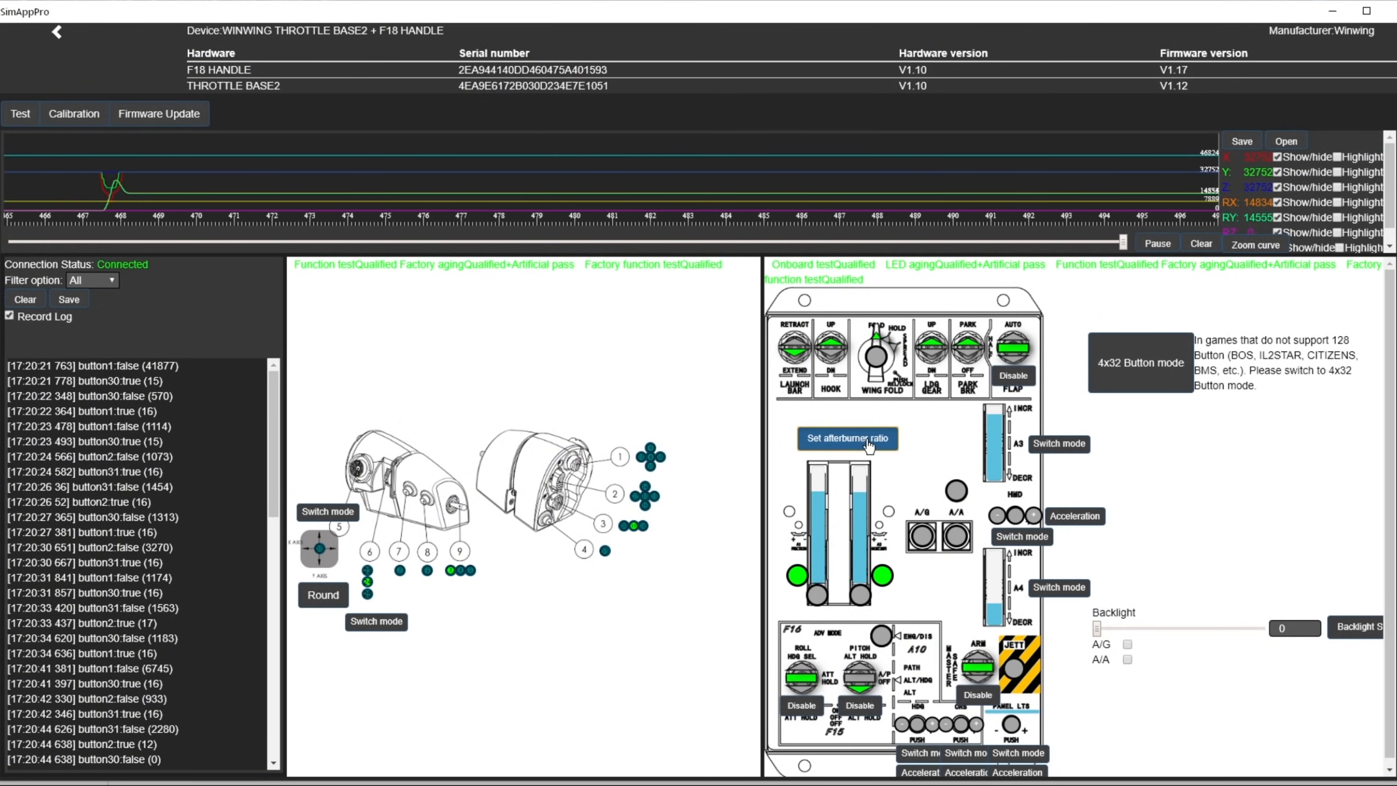
- Add a Viggen afterburner ratio of 70 percent to the list
{"action": "left_click", "coordinate": [848, 439]}
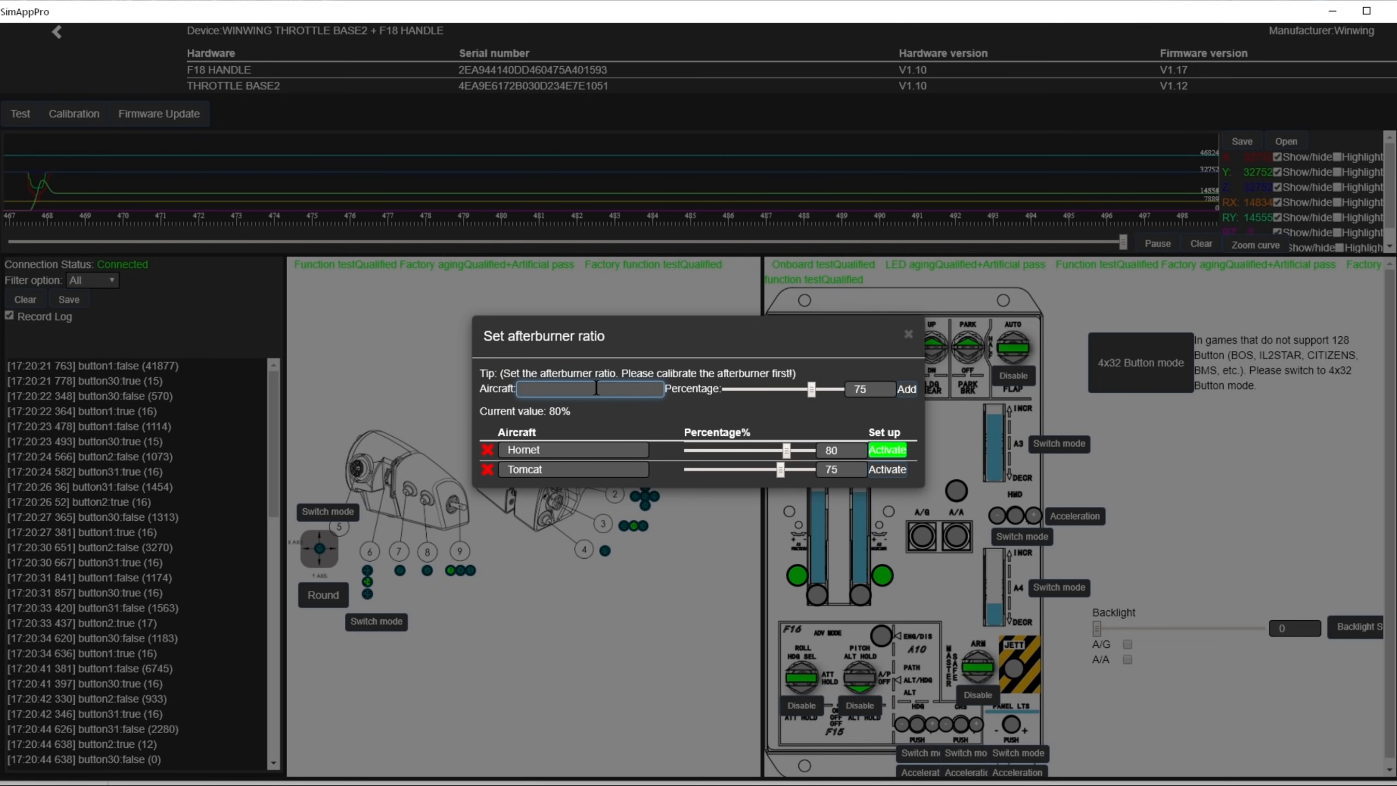
{"action": "type", "text": "Viggen"}
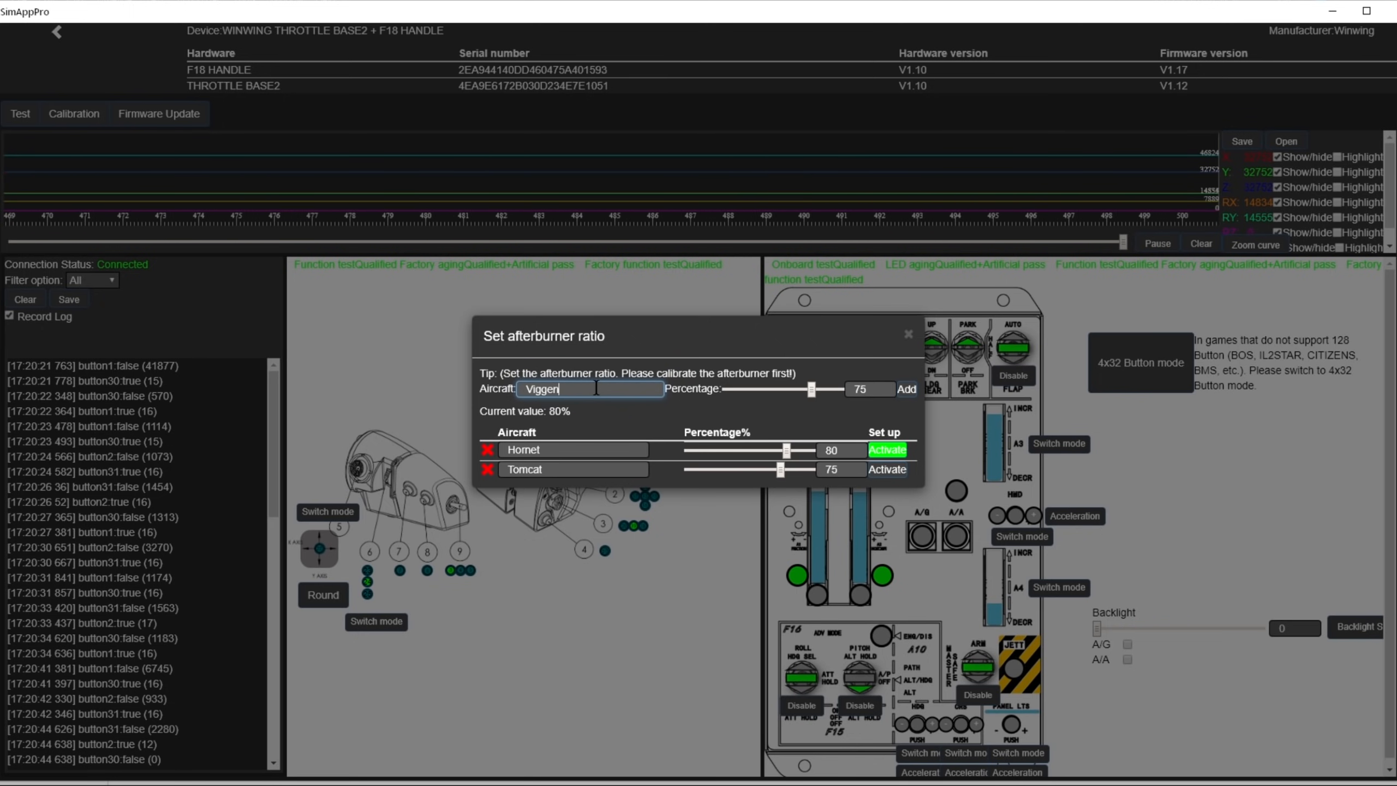
{"action": "left_click_drag", "start_coordinate": [809, 391], "coordinate": [804, 390]}
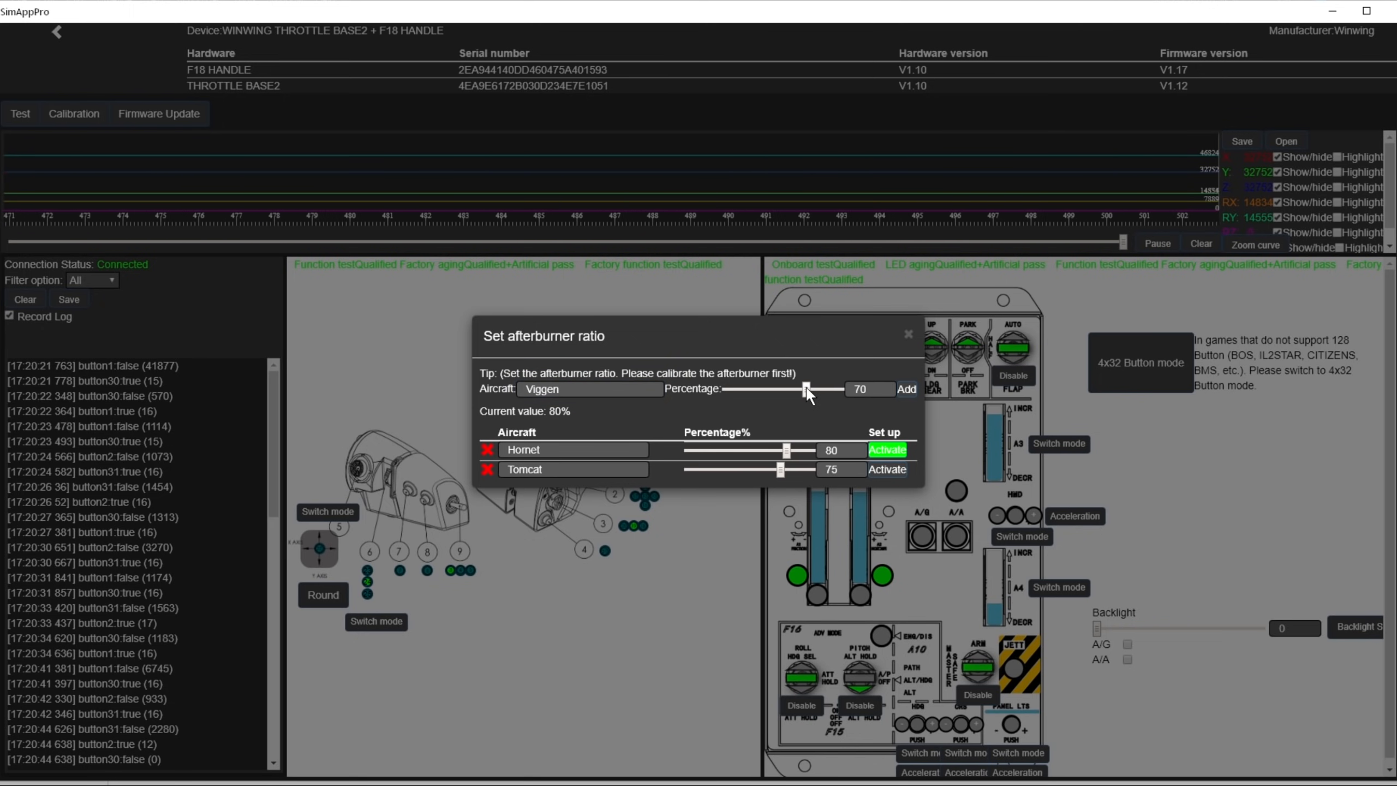
{"action": "left_click_drag", "start_coordinate": [805, 392], "coordinate": [809, 392]}
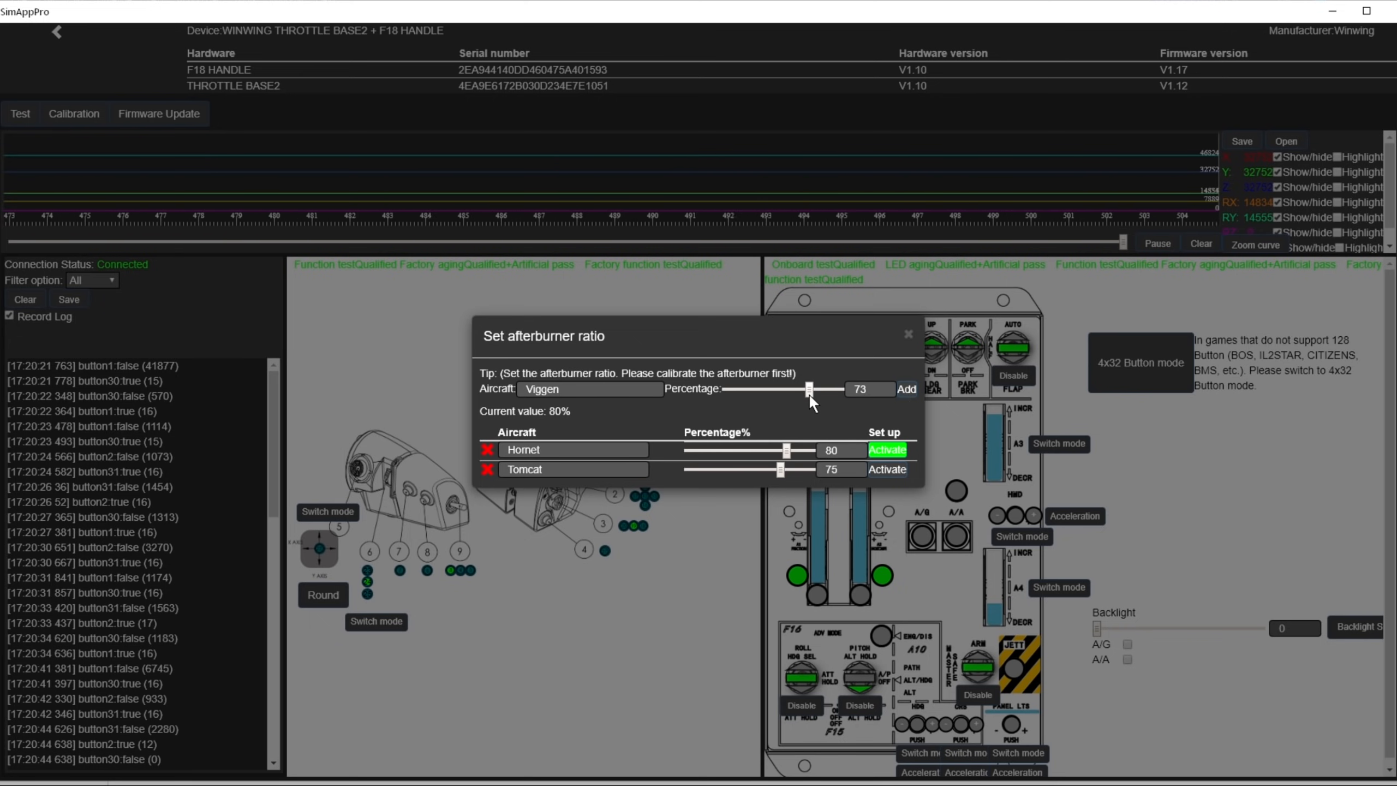
{"action": "left_click", "coordinate": [907, 389]}
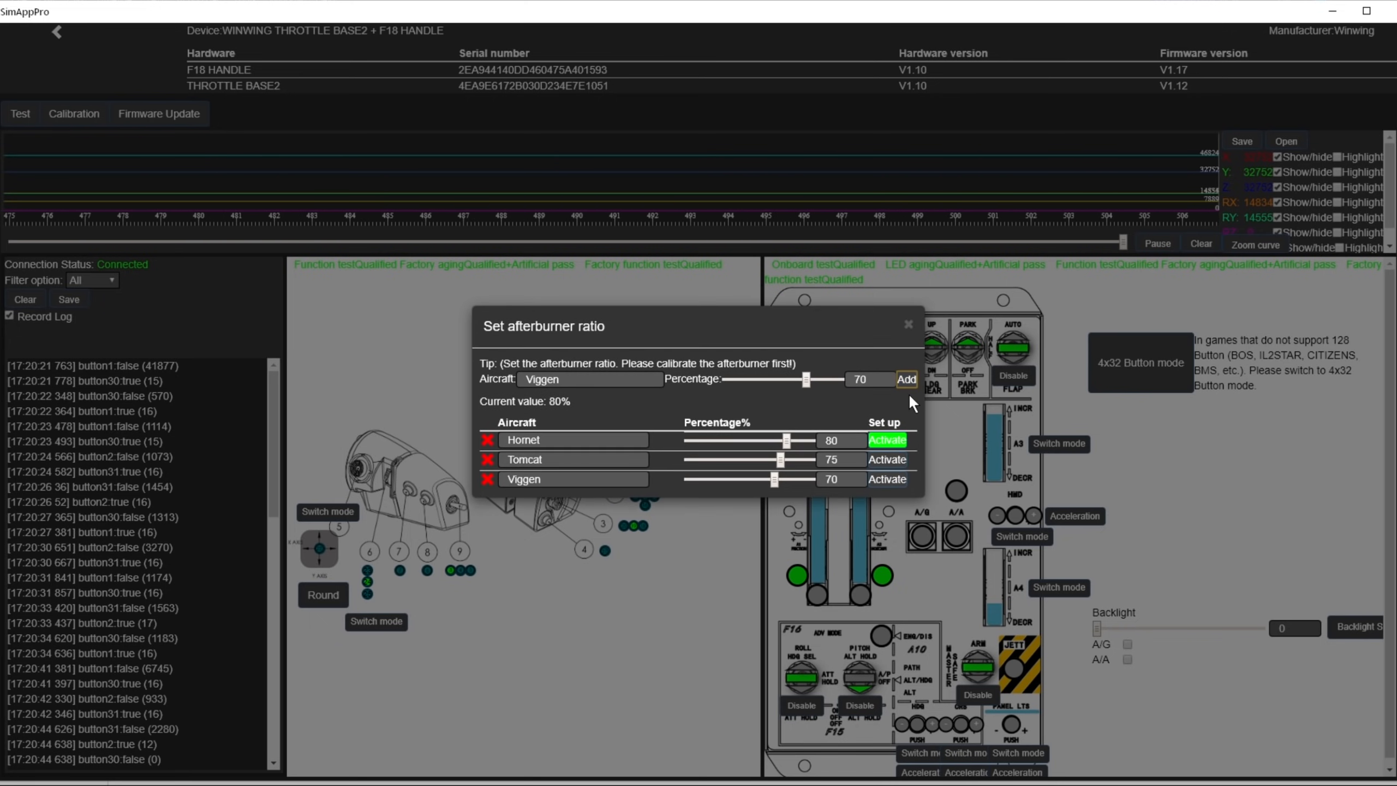
{"action": "left_click", "coordinate": [887, 459]}
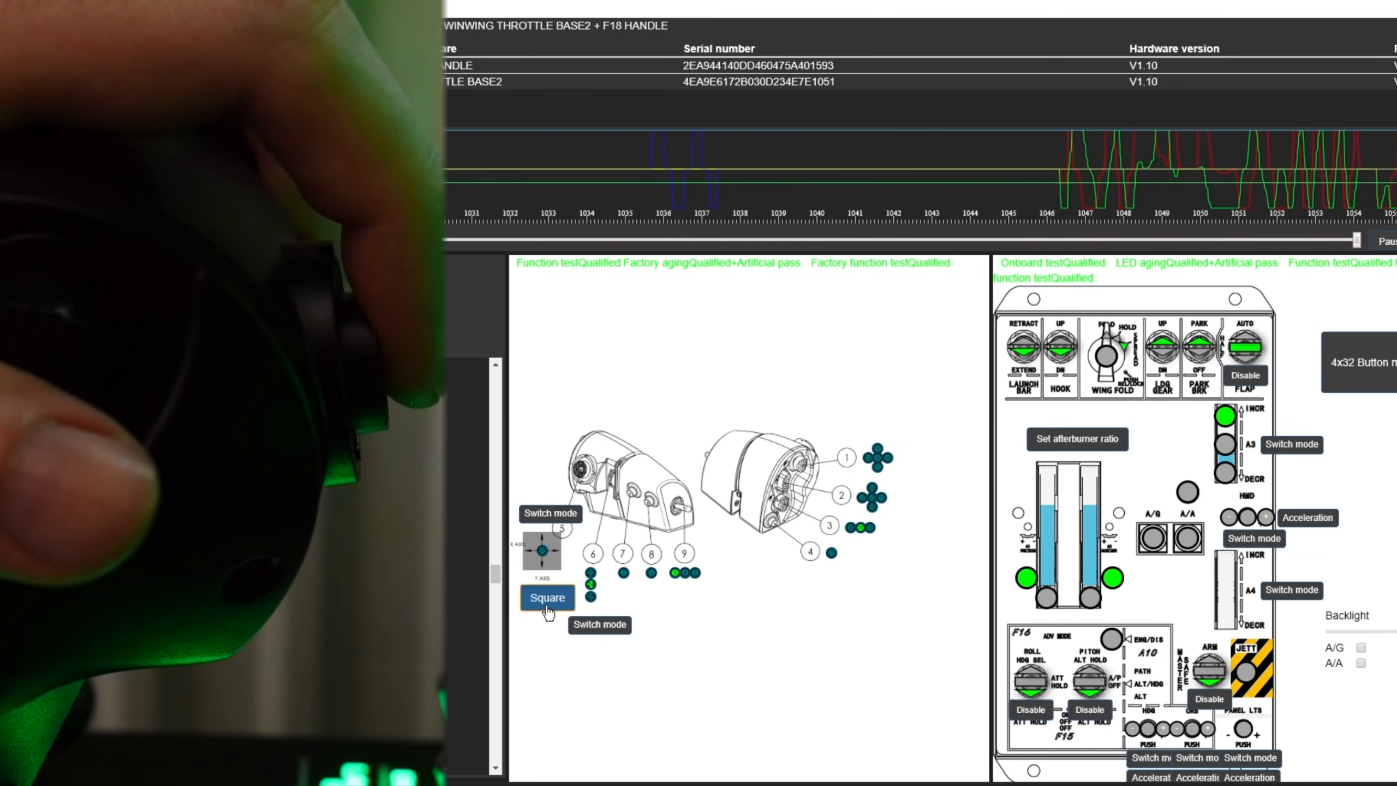
- Toggle the F18 handle's thumbstick shape from Square back to Round
{"action": "left_click", "coordinate": [547, 598]}
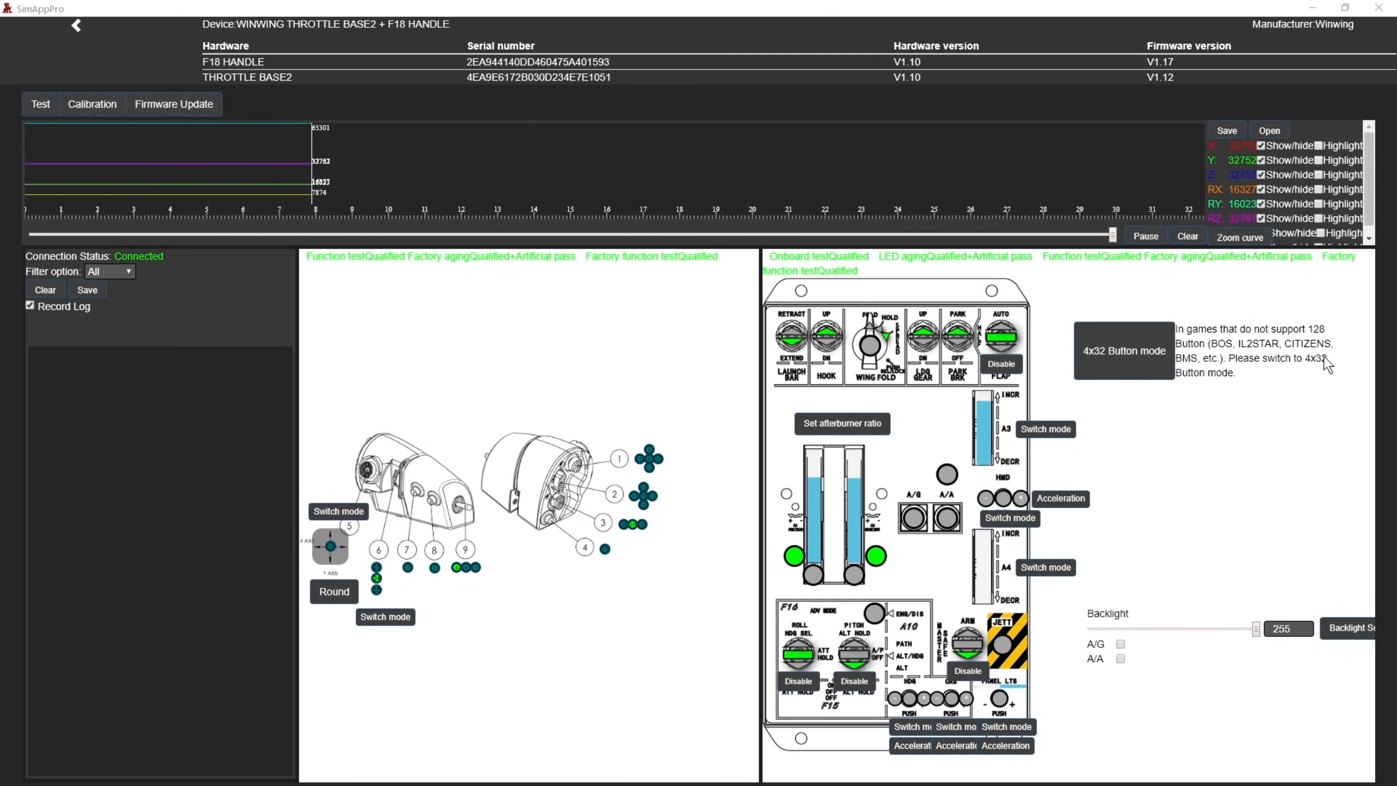
- Switch the throttle to 4x32 button mode and reopen the throttle device
{"action": "left_click", "coordinate": [76, 26]}
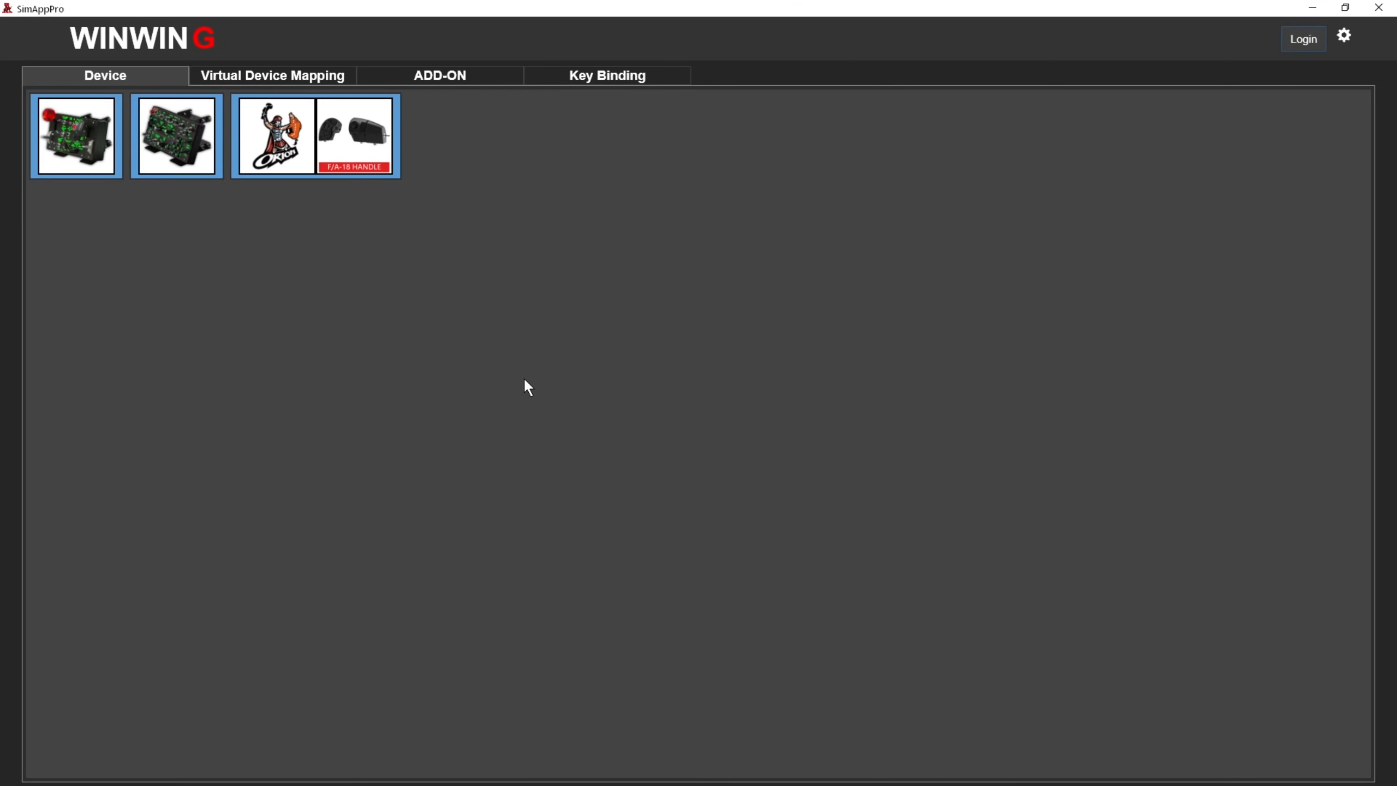
{"action": "left_click", "coordinate": [316, 136]}
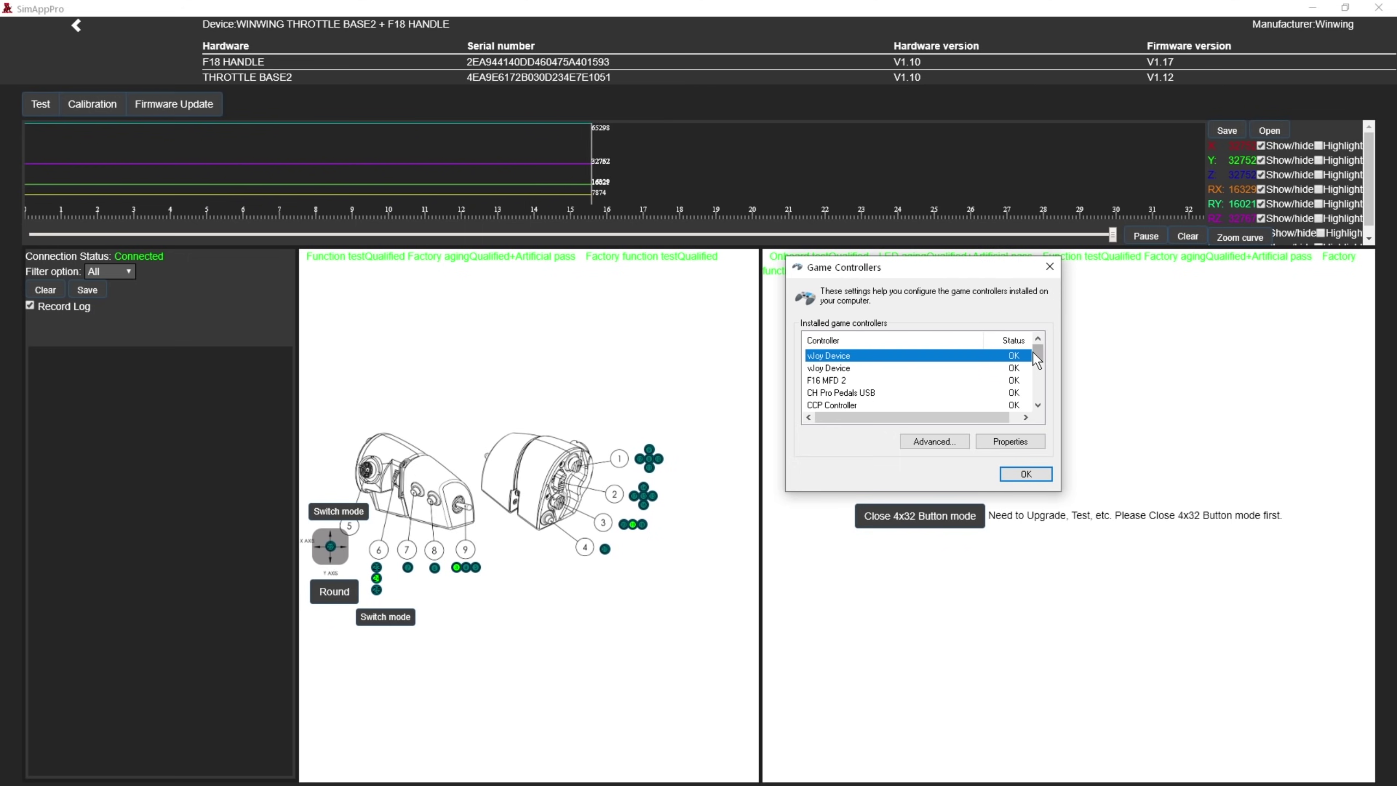
{"action": "scroll", "scroll_direction": "down", "scroll_amount": 3}
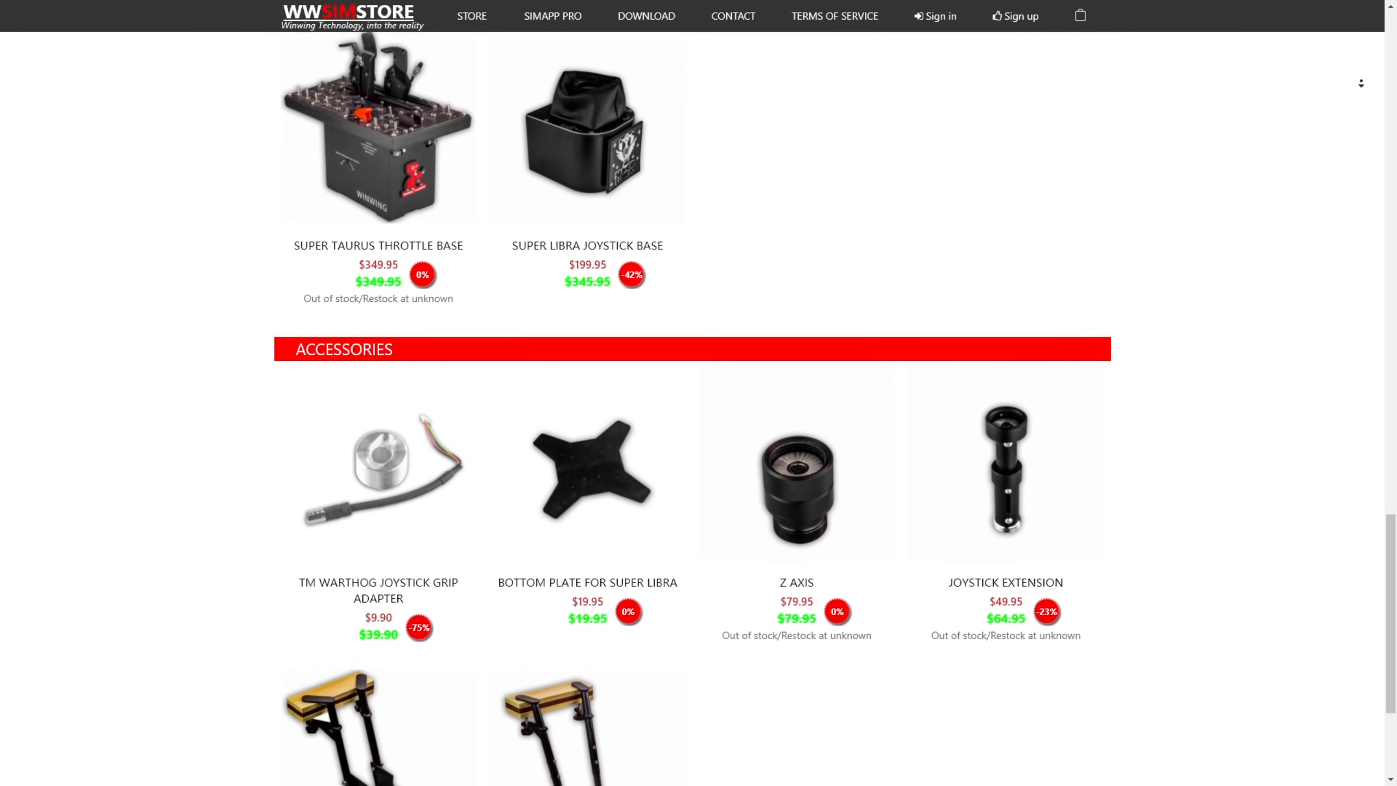
- Scroll the WinWing store page down to the Accessories section
{"action": "scroll", "scroll_direction": "down", "scroll_amount": 3}
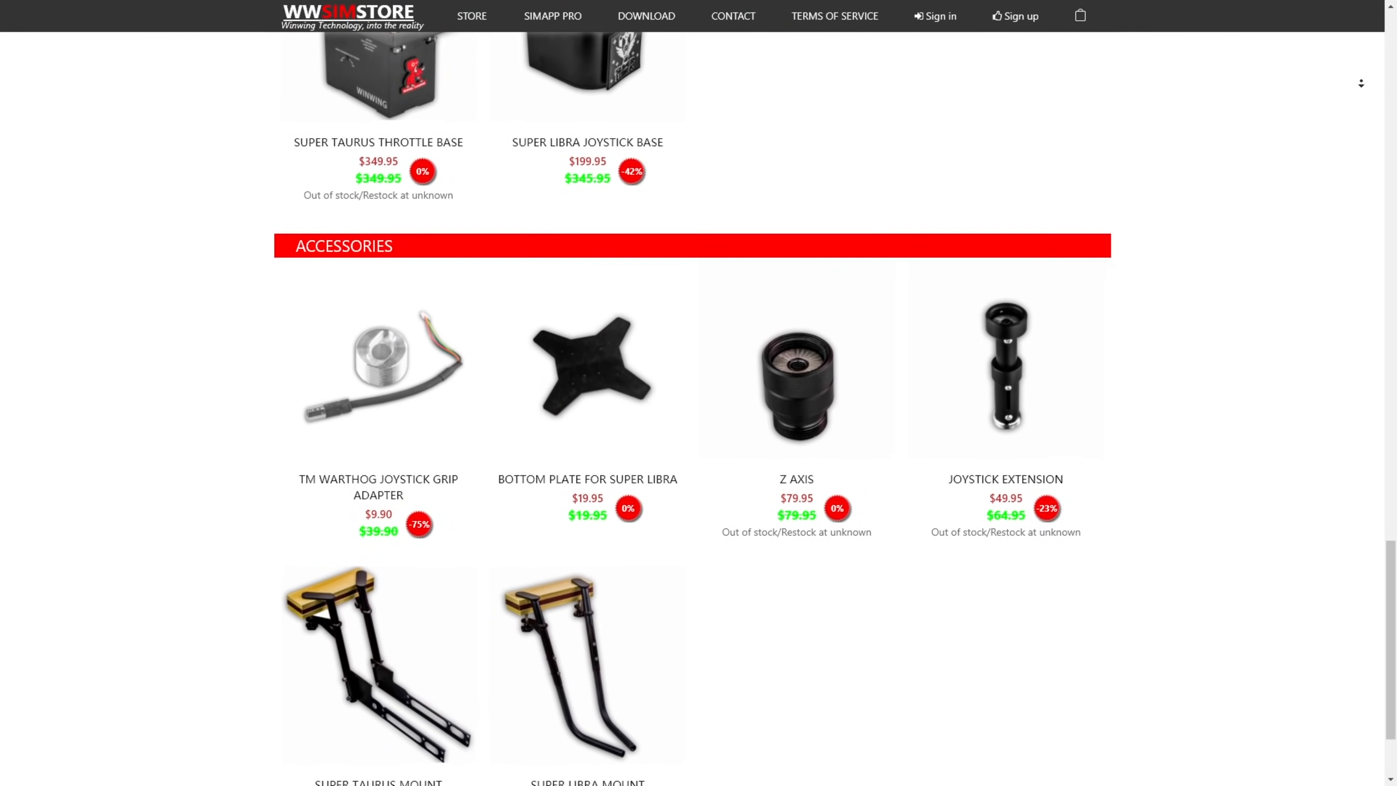
{"action": "scroll", "scroll_direction": "down", "scroll_amount": 3}
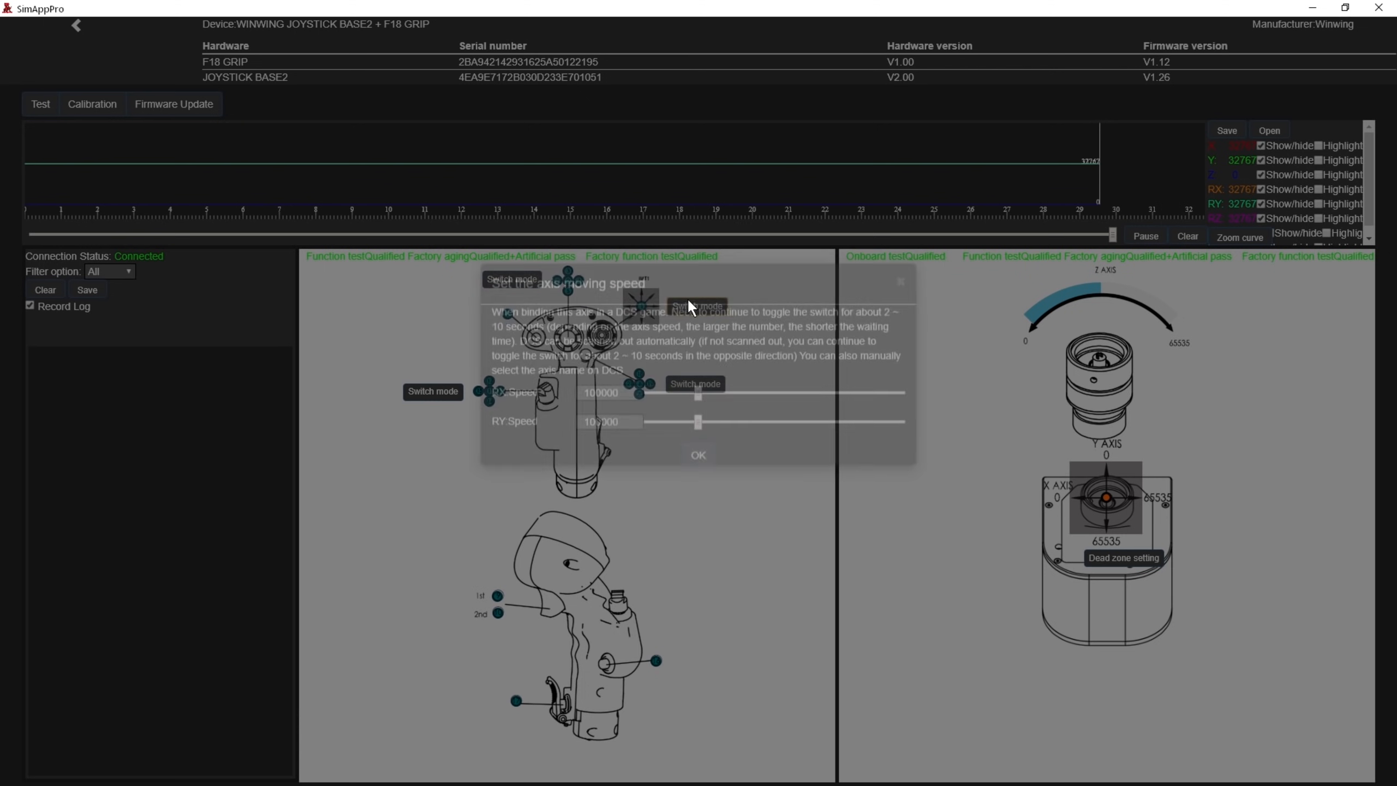
- Close the joystick base's axis moving speed dialog, returning to the test page
{"action": "left_click", "coordinate": [699, 455]}
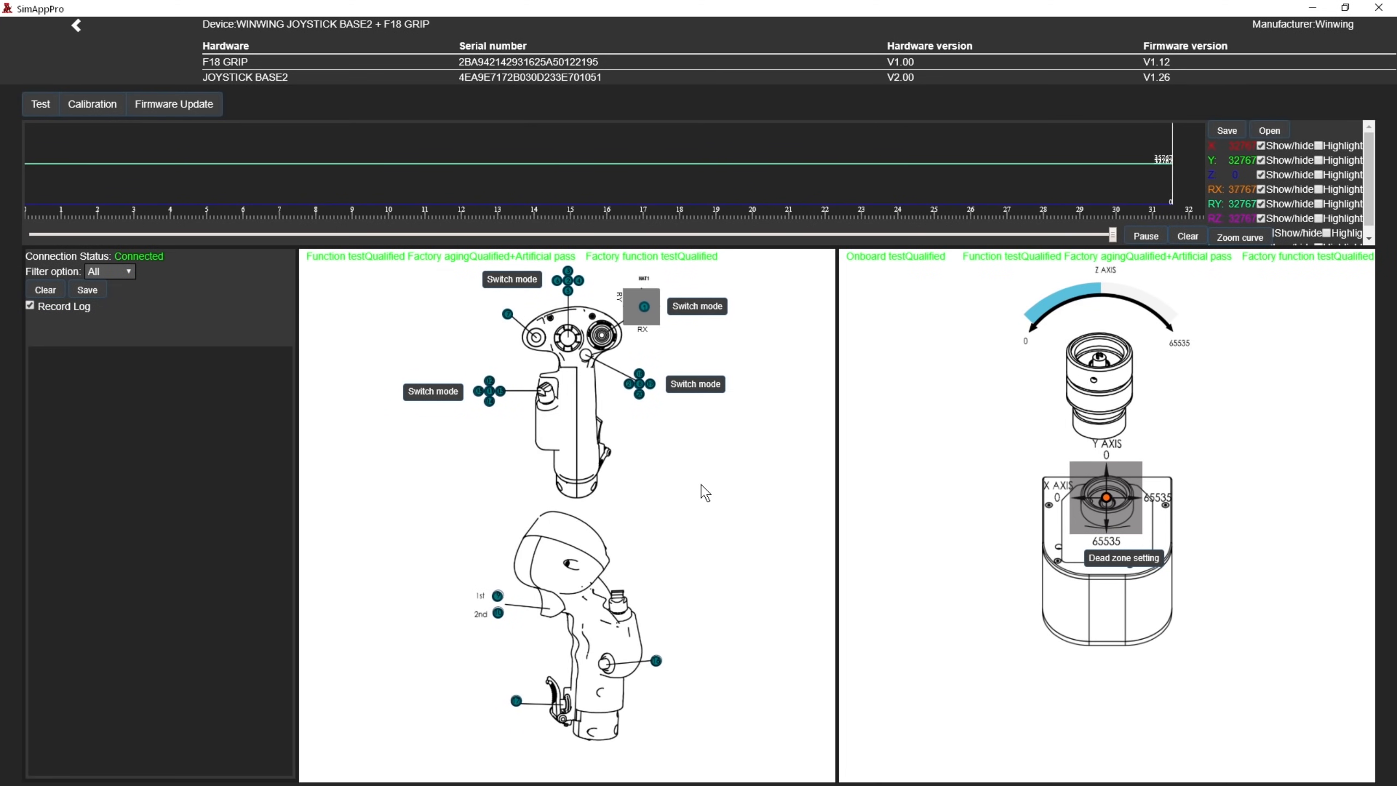